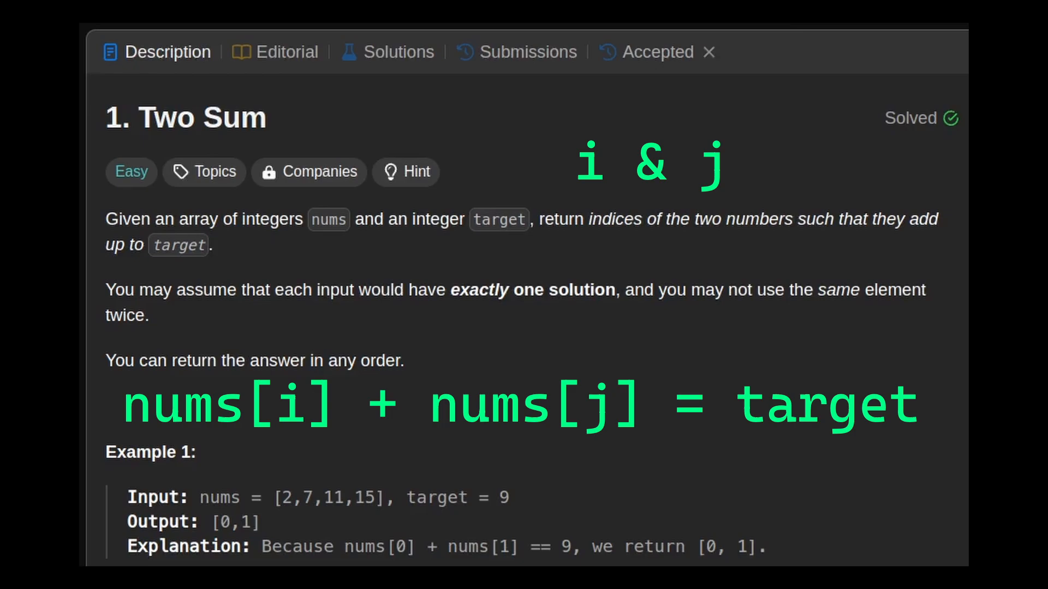
# Highlight 'in any order' in the Two Sum statement and continue down to the examples.
pyautogui.moveTo(658, 289); pyautogui.dragTo(144, 316)
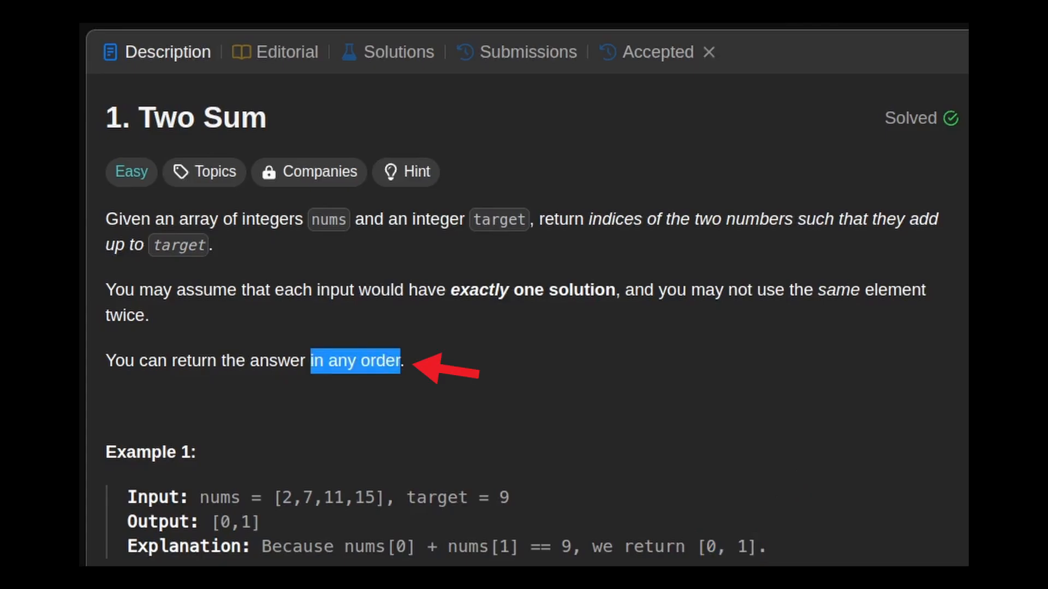
pyautogui.scroll(-3)
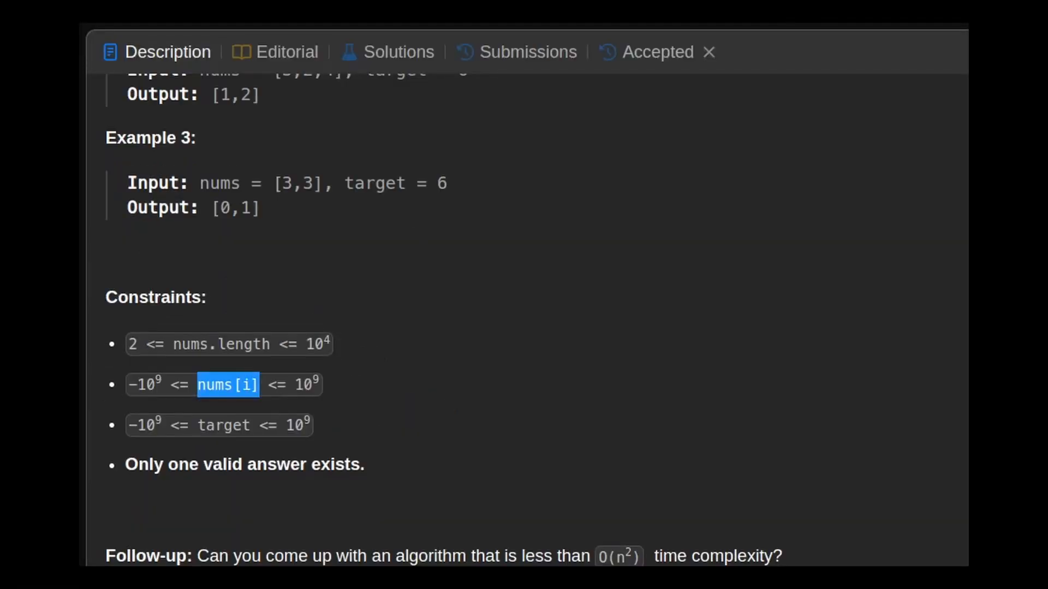
# Highlight nums[i] in the value-range constraint before moving to the JavaScript starter.
pyautogui.doubleClick(144, 556)
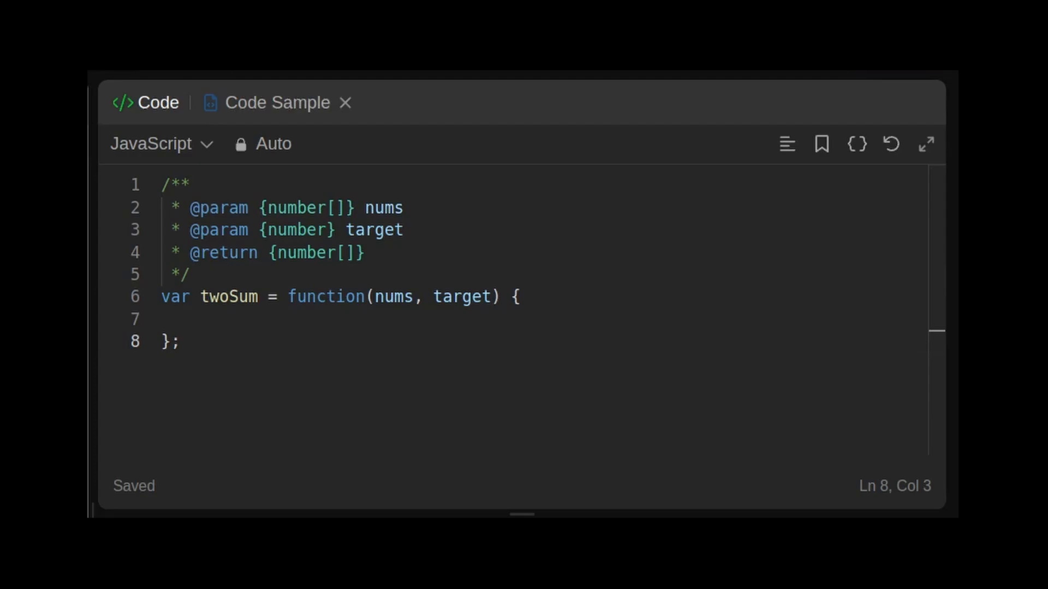
# Write nested i and j loops over nums, skipping i === j and returning [i, j] when nums[i]+nums[j] === target.
pyautogui.write('for (let i = 0; i < nums.length; i++) {')
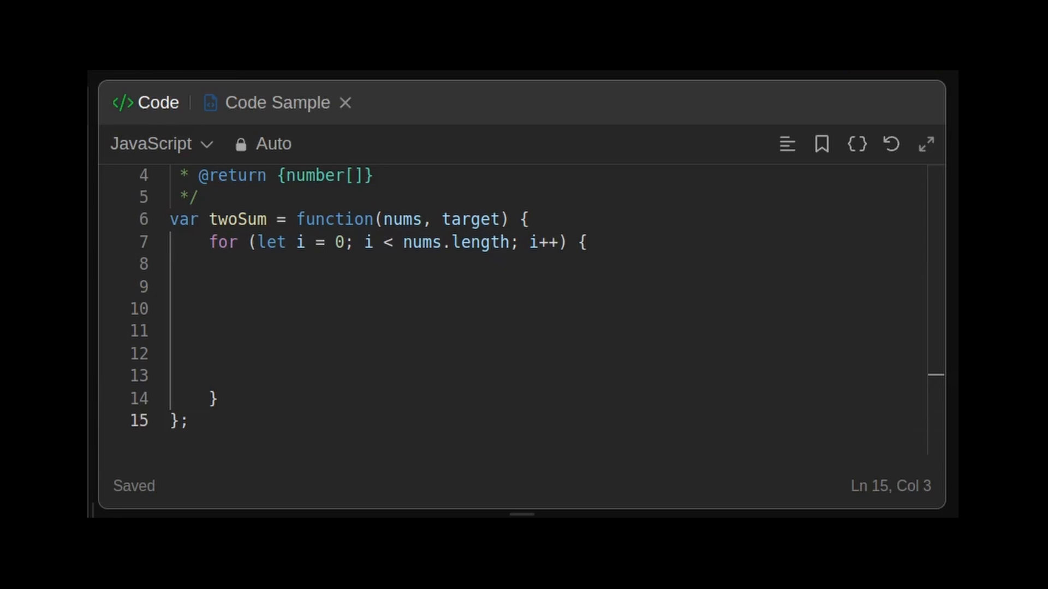
pyautogui.write('for (let j = 0; j < nums.length; j++) {')
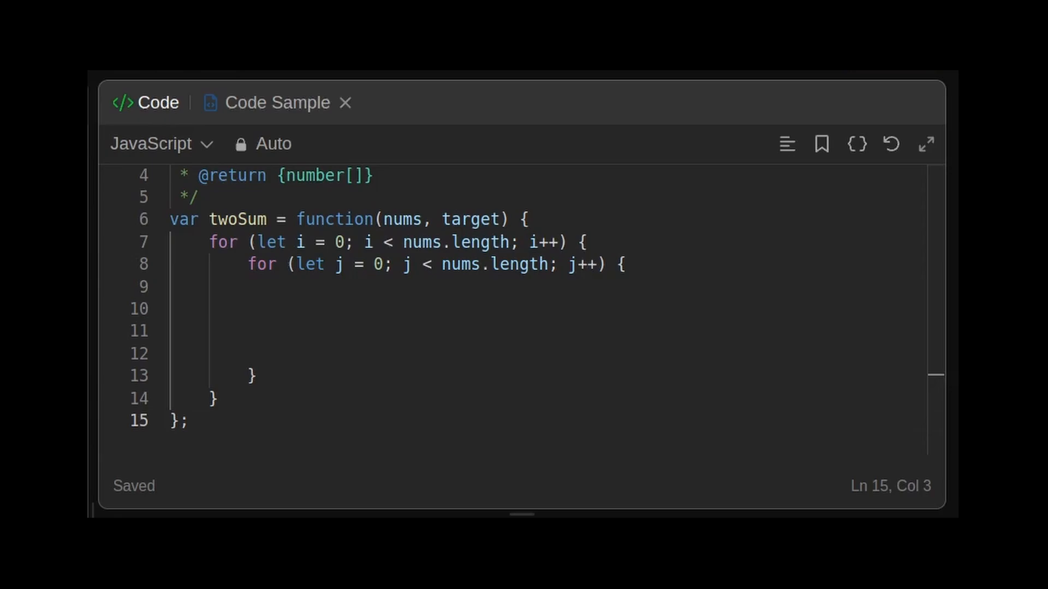
pyautogui.write('if (i === j) continue;')
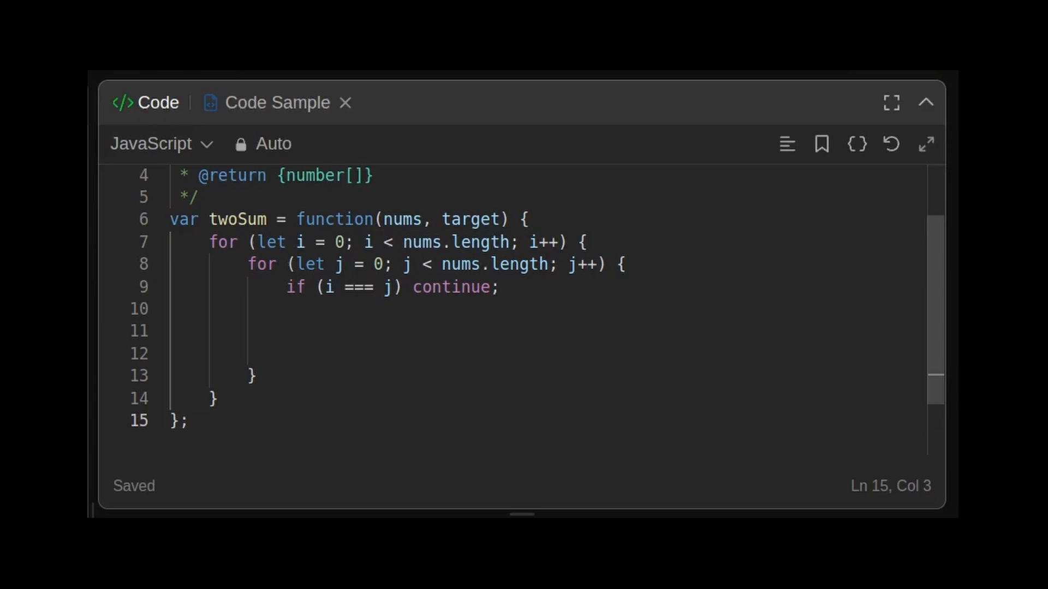
pyautogui.write('if (nums[i]+nums[j] === target) {')
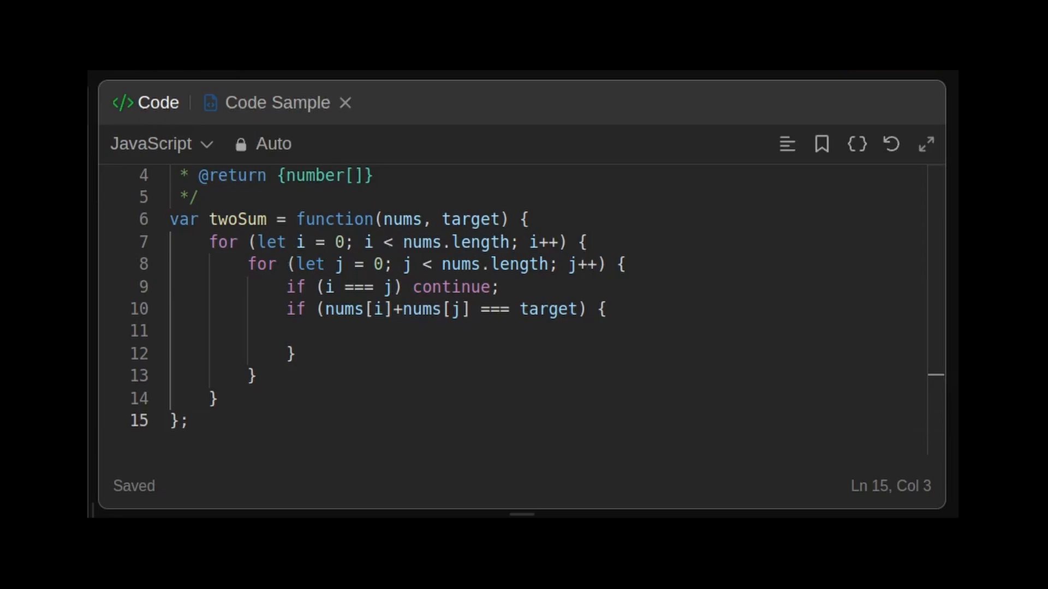
pyautogui.write('return [i, j];')
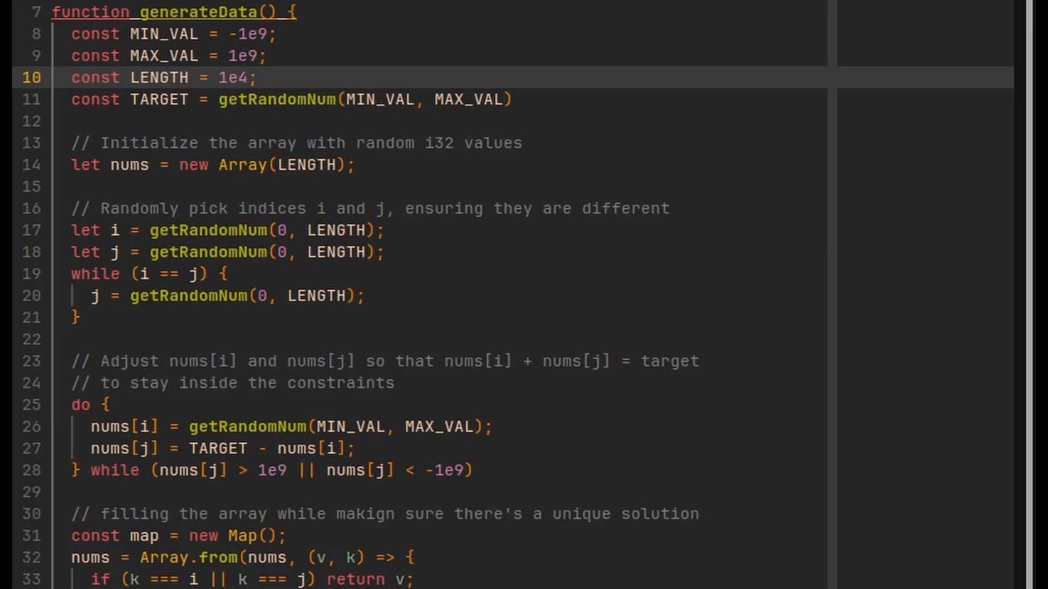
# Raise the generator's LENGTH constant from 1e4 to 1e5.
pyautogui.scroll(-3)
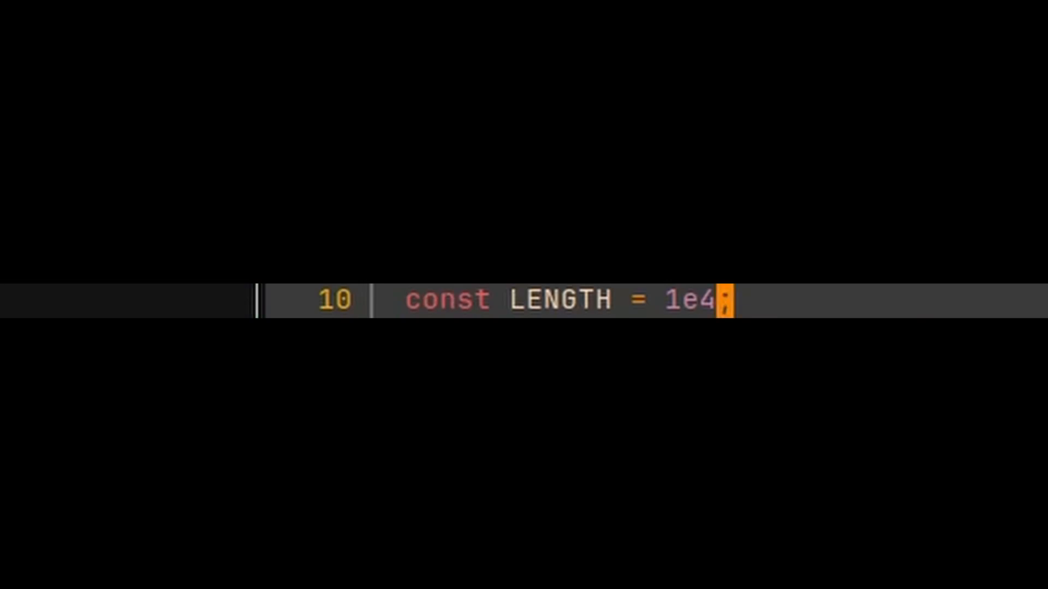
pyautogui.write('5')
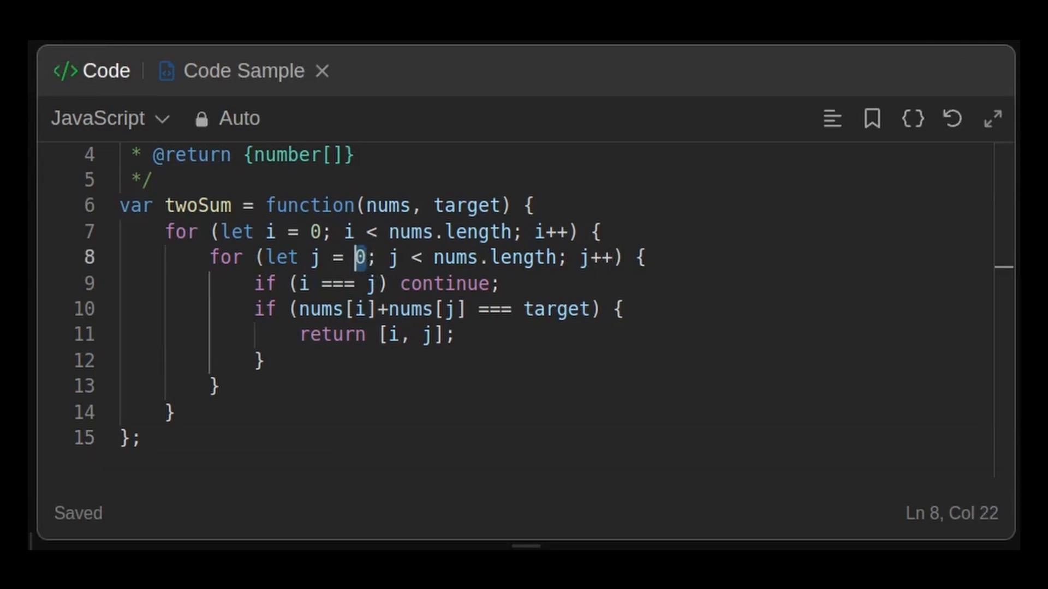
# Start the inner loop at j = i+1 and remove the i === j continue check.
pyautogui.write('i+1')
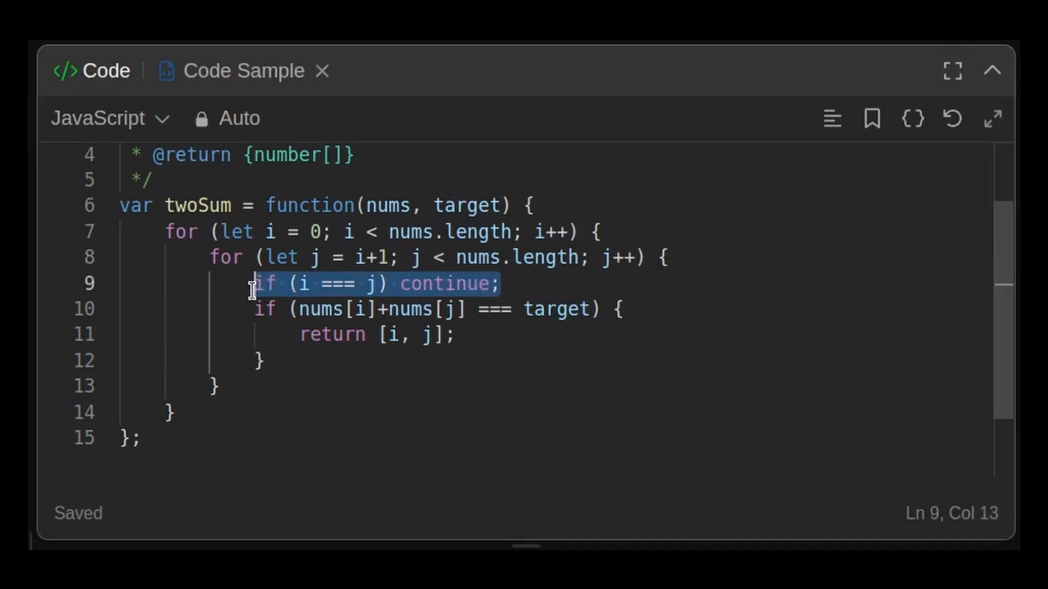
pyautogui.press('Delete')
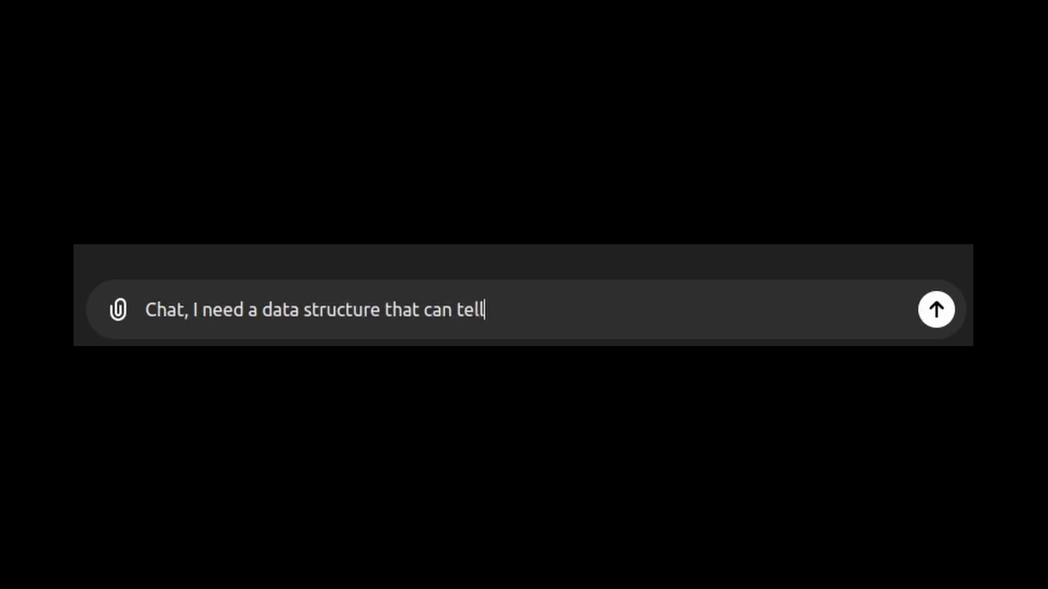
# Ask ChatGPT which data structure tells whether an element exists and returns its value.
pyautogui.write('me if an element exists and if it does, v')
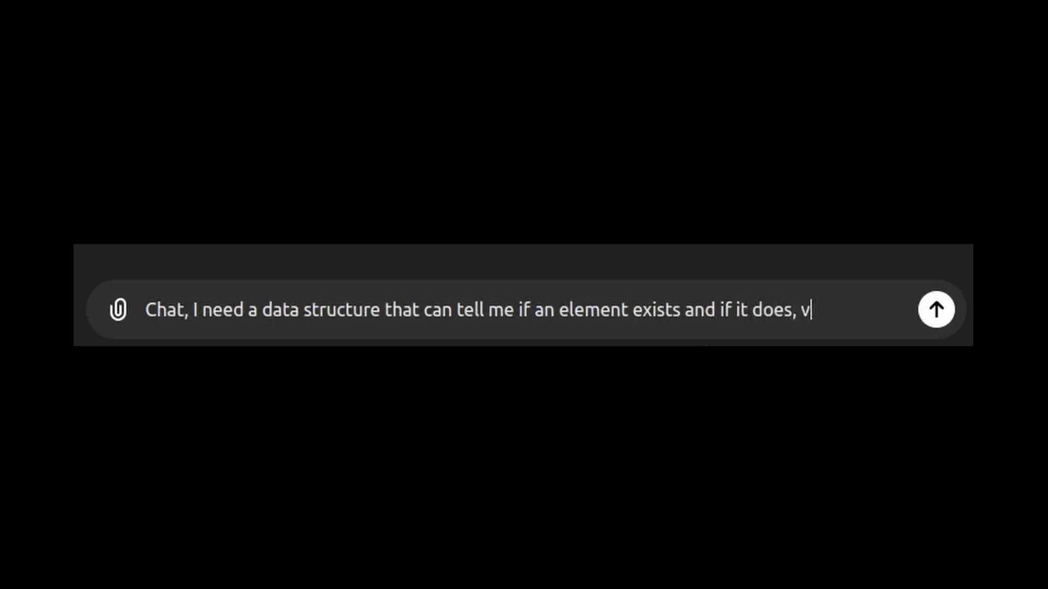
pyautogui.click(937, 309)
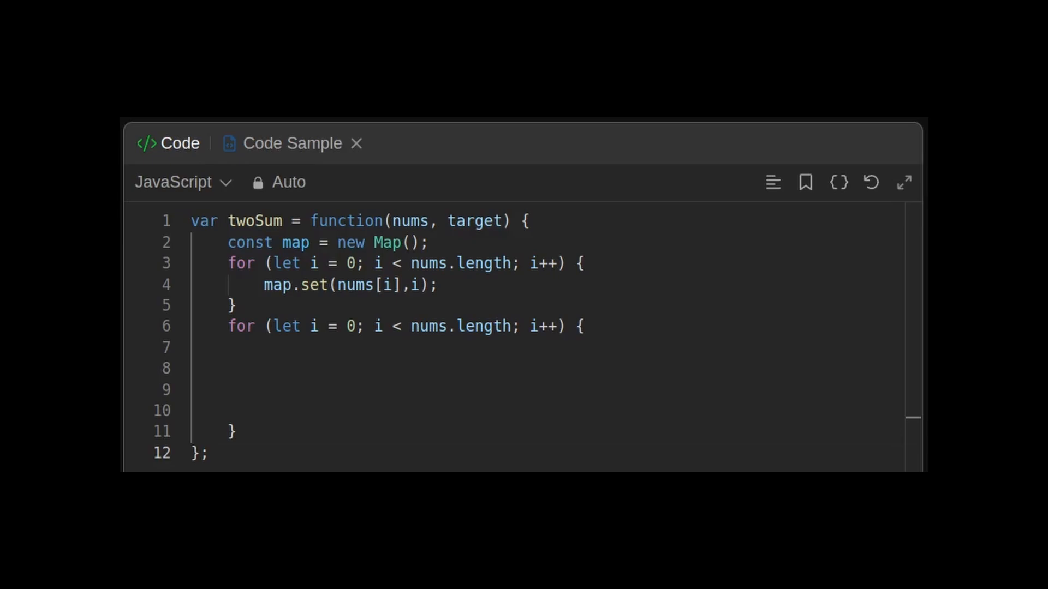
# Compute diff = target - nums[i] and return [i, map.get(diff)] when map.has(diff) and map.get(diff) !== i.
pyautogui.write('const diff = target - nums[i];')
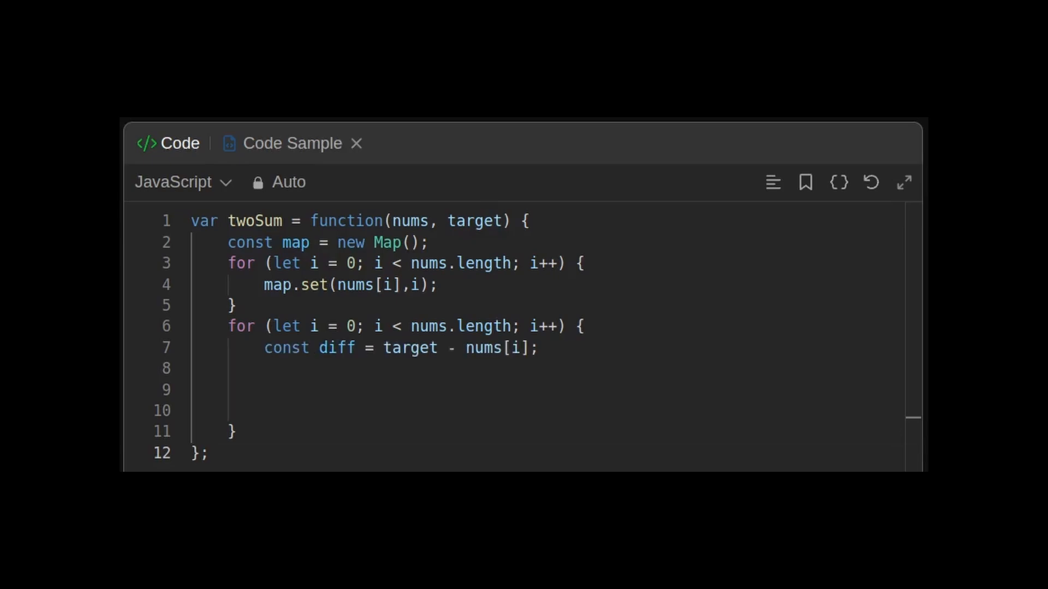
pyautogui.write('if (map.has(diff)) {')
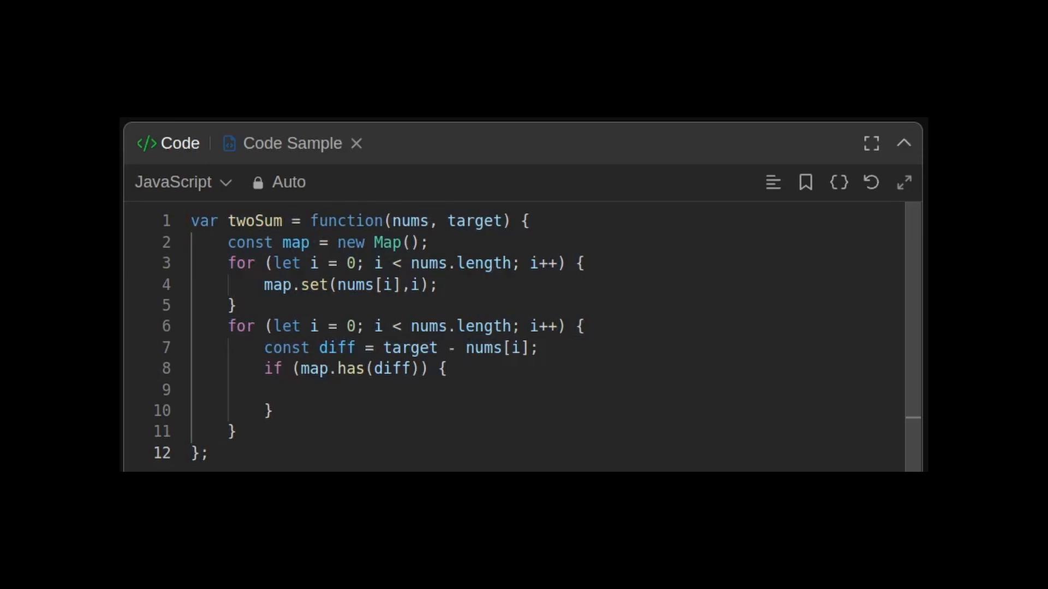
pyautogui.write('return [ i, map.get(diff)];')
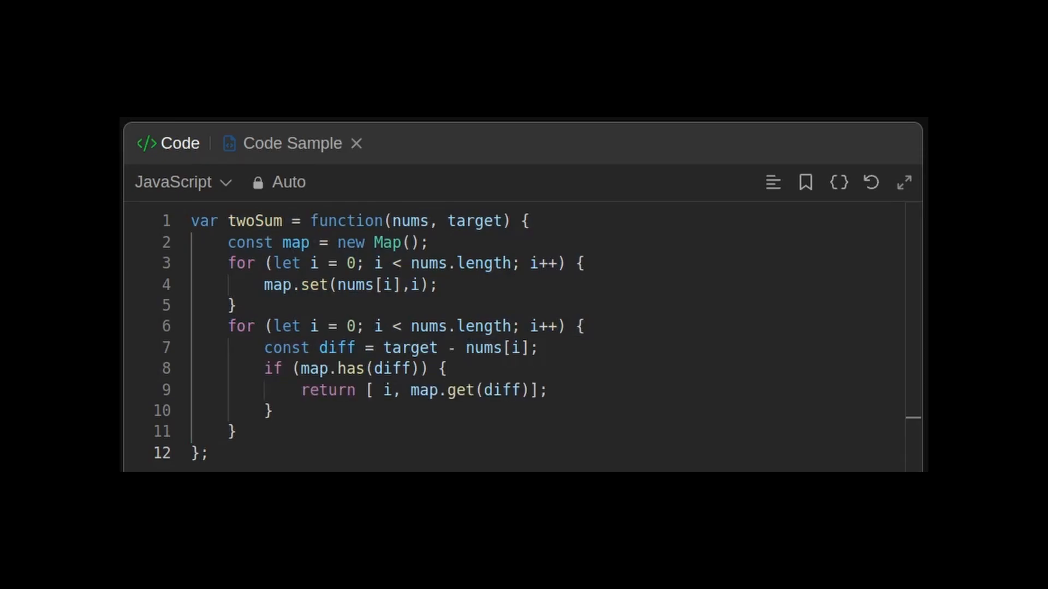
pyautogui.write('&& map.get(diff) !== i')
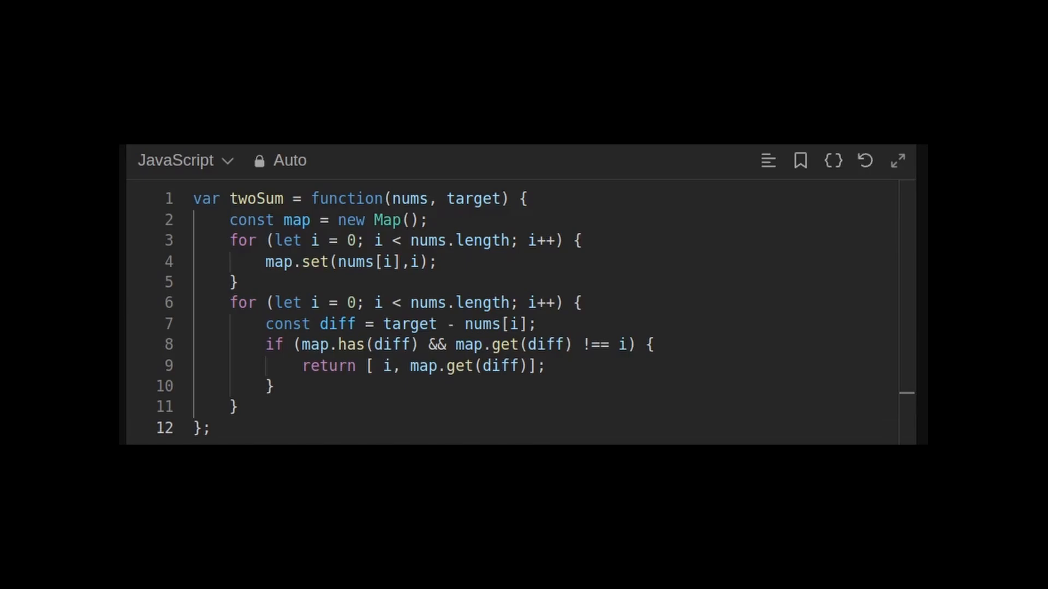
# Move map.set(nums[i], i) below the complement check in the second loop.
pyautogui.moveTo(230, 241); pyautogui.dragTo(238, 281)
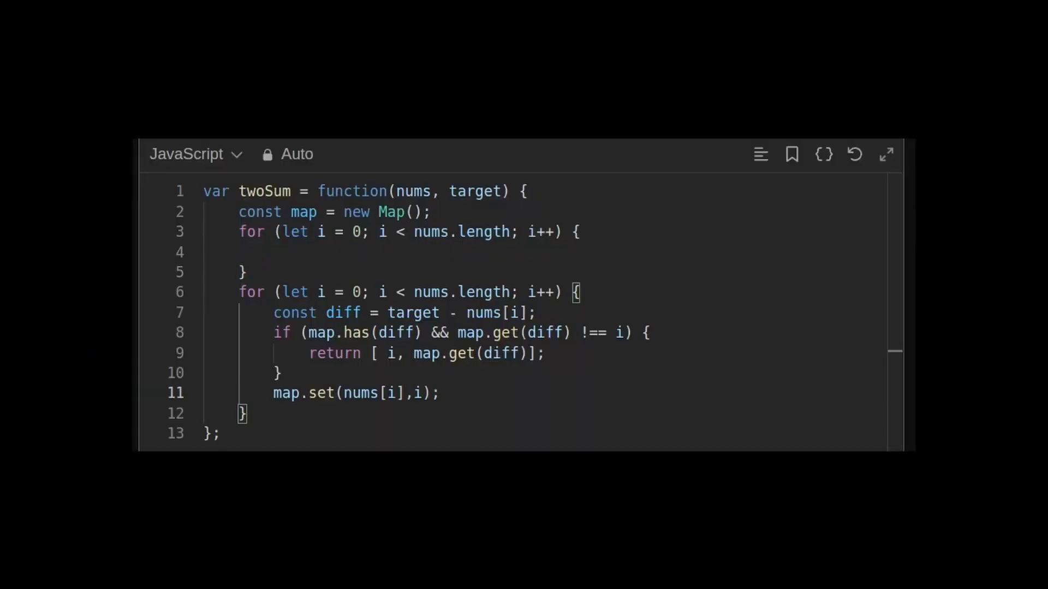
pyautogui.moveTo(239, 231); pyautogui.dragTo(246, 271)
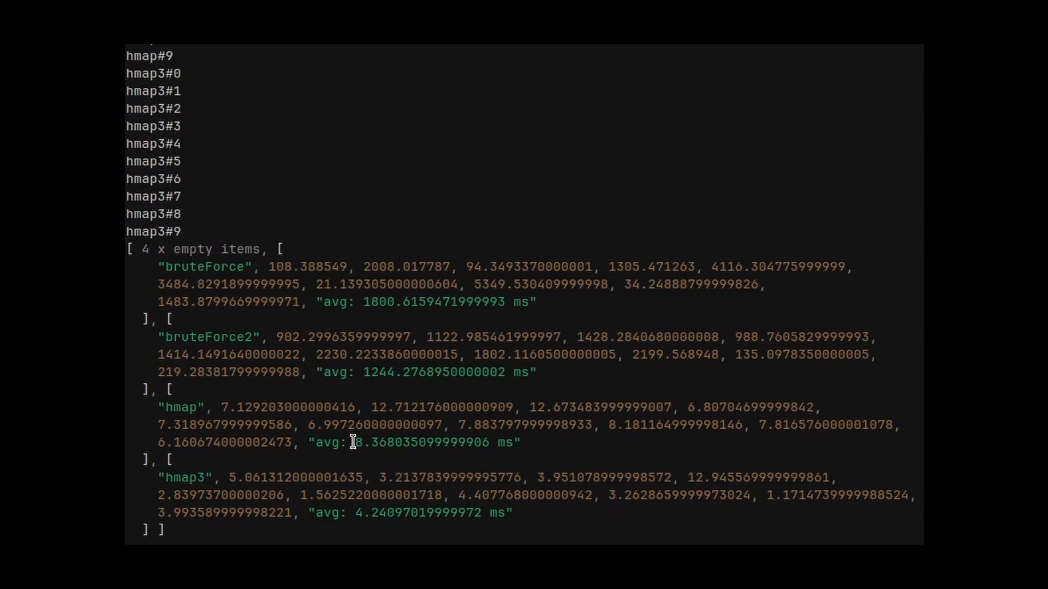
# Highlight the hmap average of about 8.37 ms for comparison with hmap3's 4.24 ms.
pyautogui.doubleClick(364, 442)
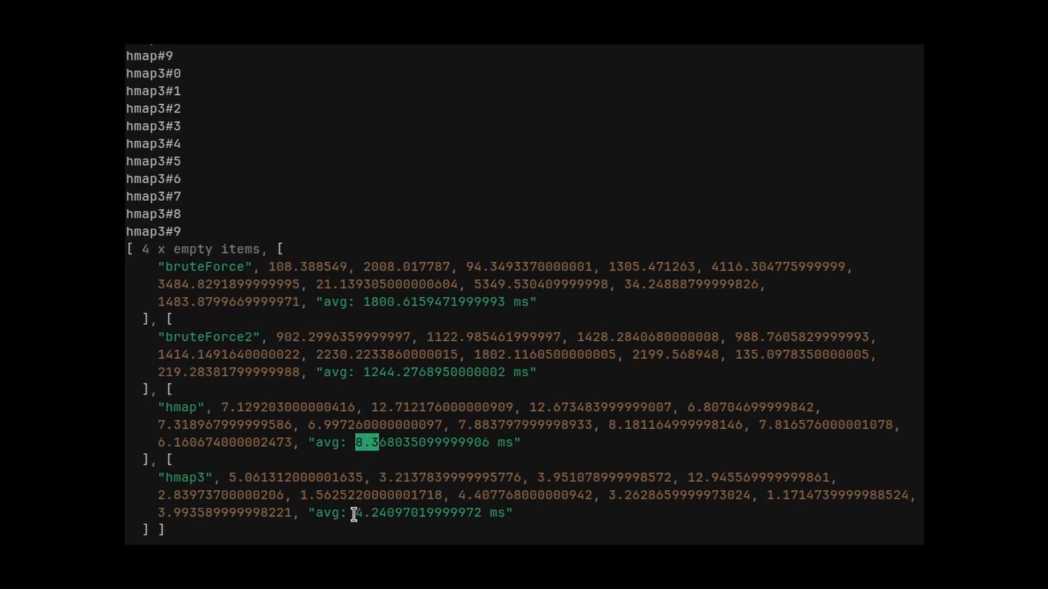